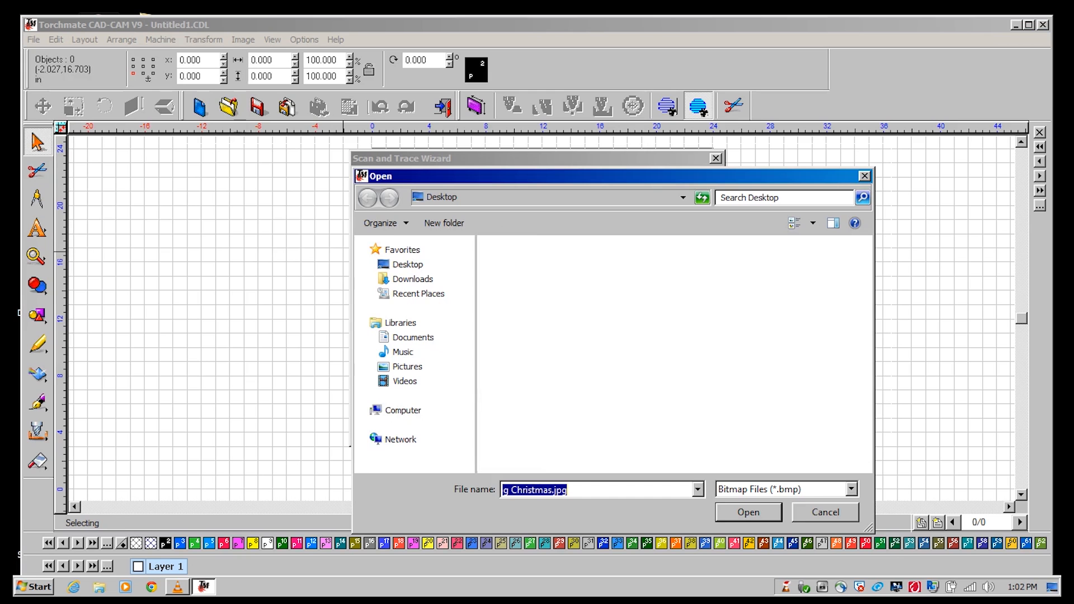
Step: Open Kaylies Dog Christmas.jpg from Removable Disk (E:) as a JPEG file
left_click(849, 488)
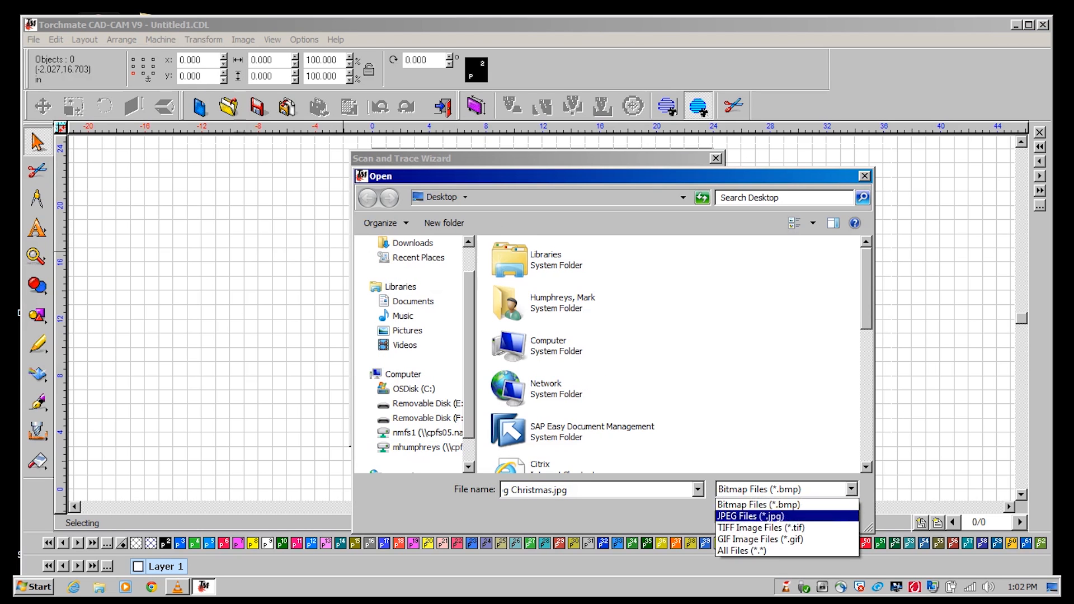
left_click(749, 516)
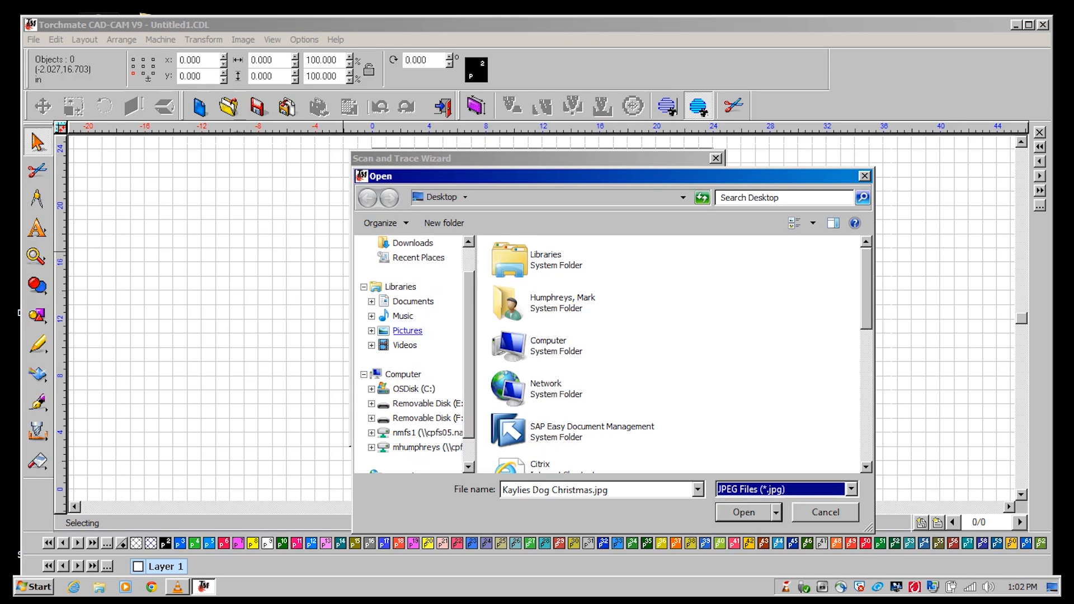
left_click(428, 403)
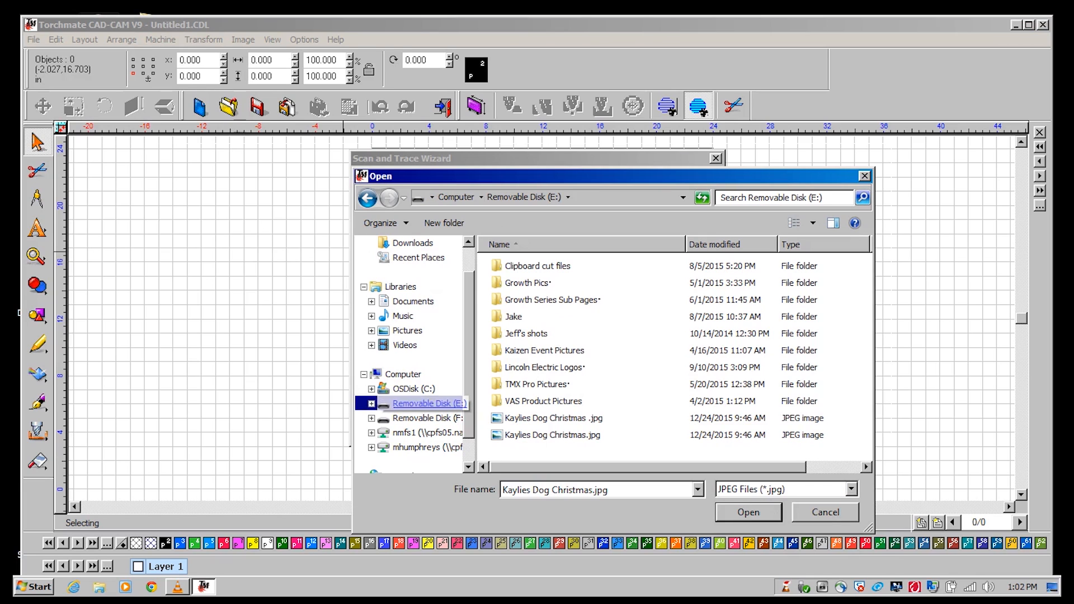
left_click(747, 512)
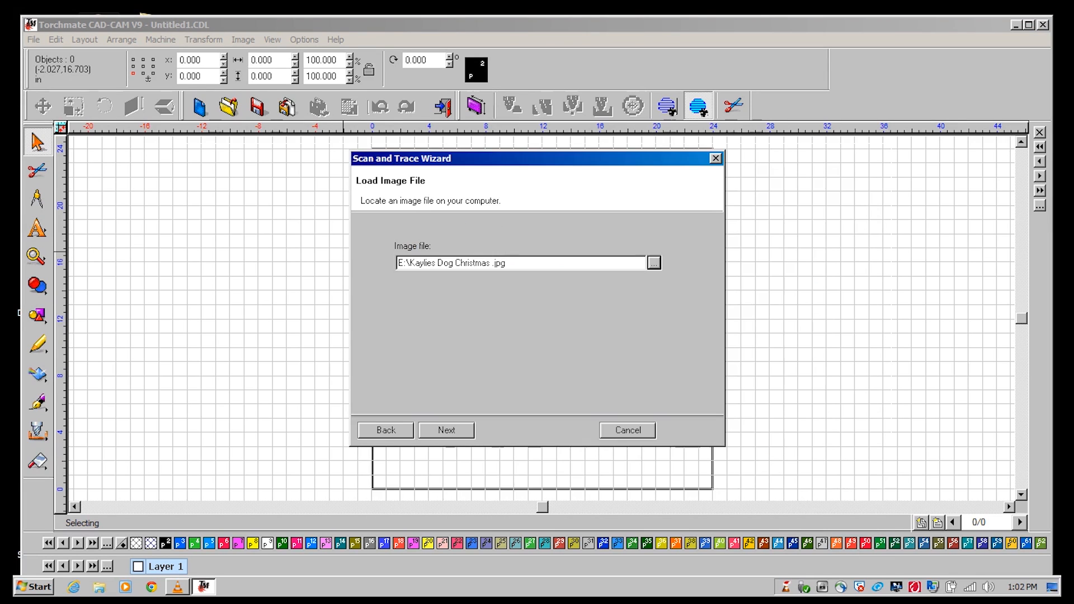
Step: Run the Scan and Trace Wizard through preview and trace settings, applying the trace
left_click(445, 430)
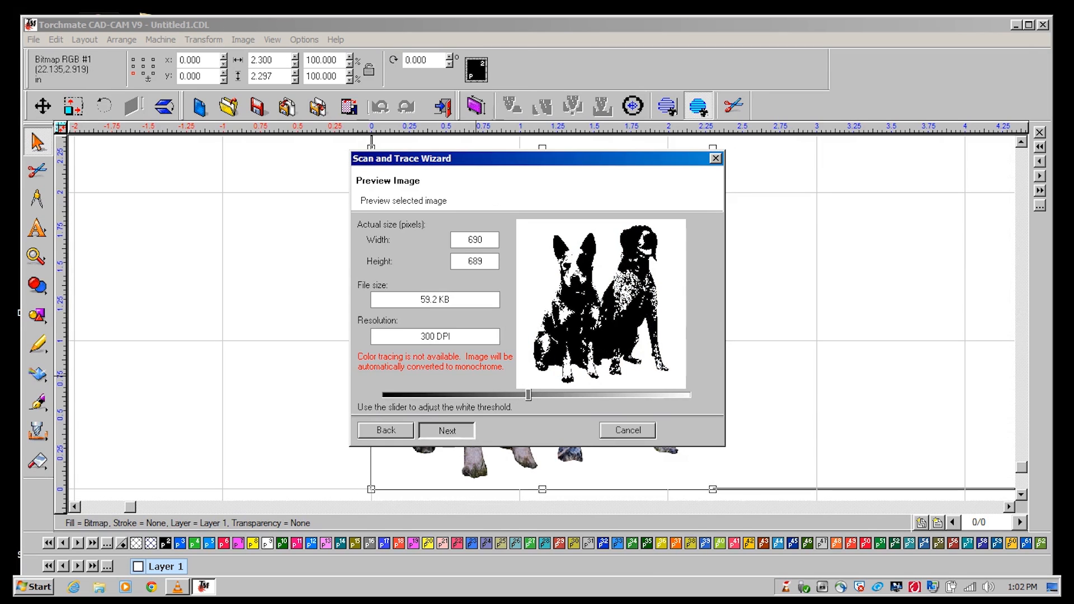
left_click(446, 430)
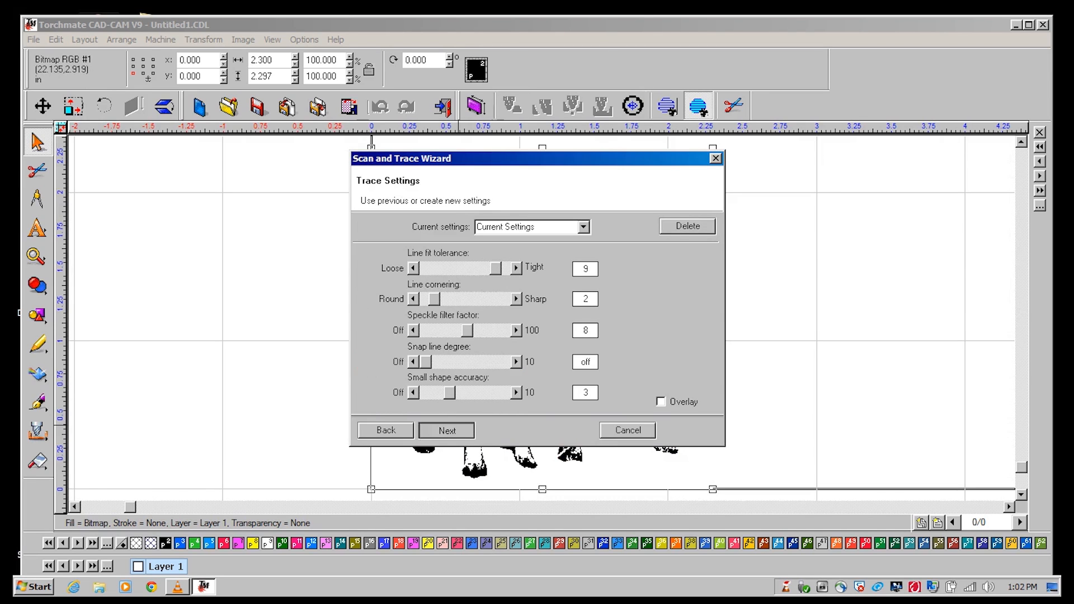
left_click(445, 430)
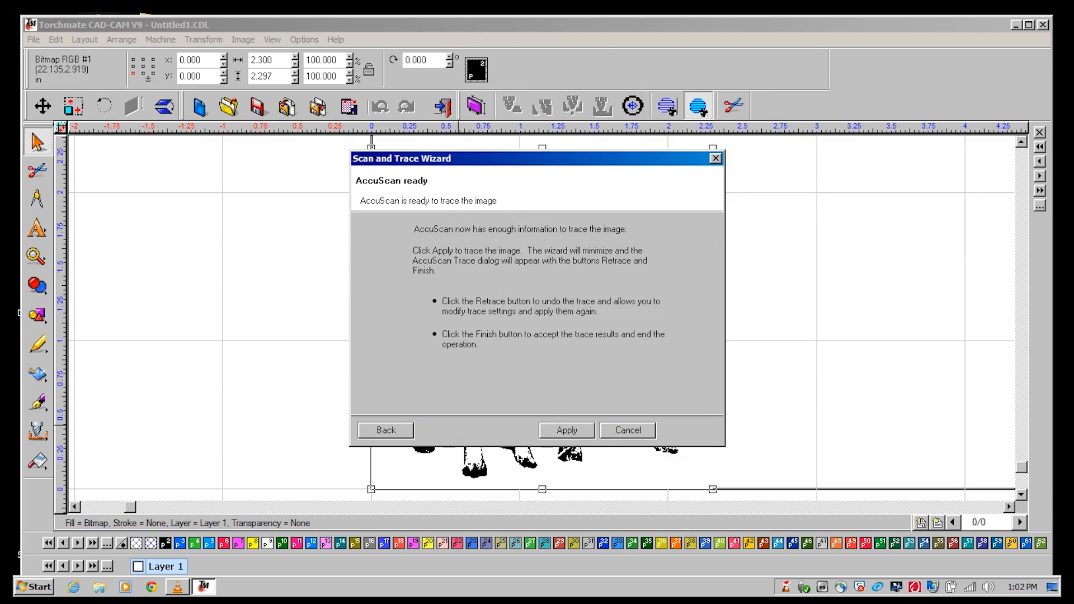
left_click(565, 430)
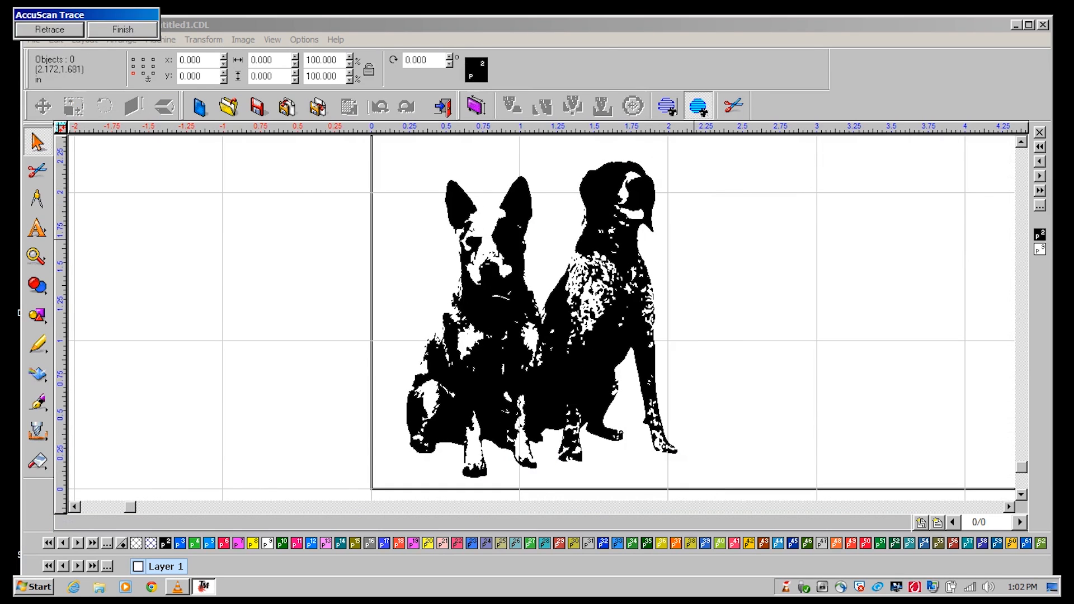
left_click(122, 30)
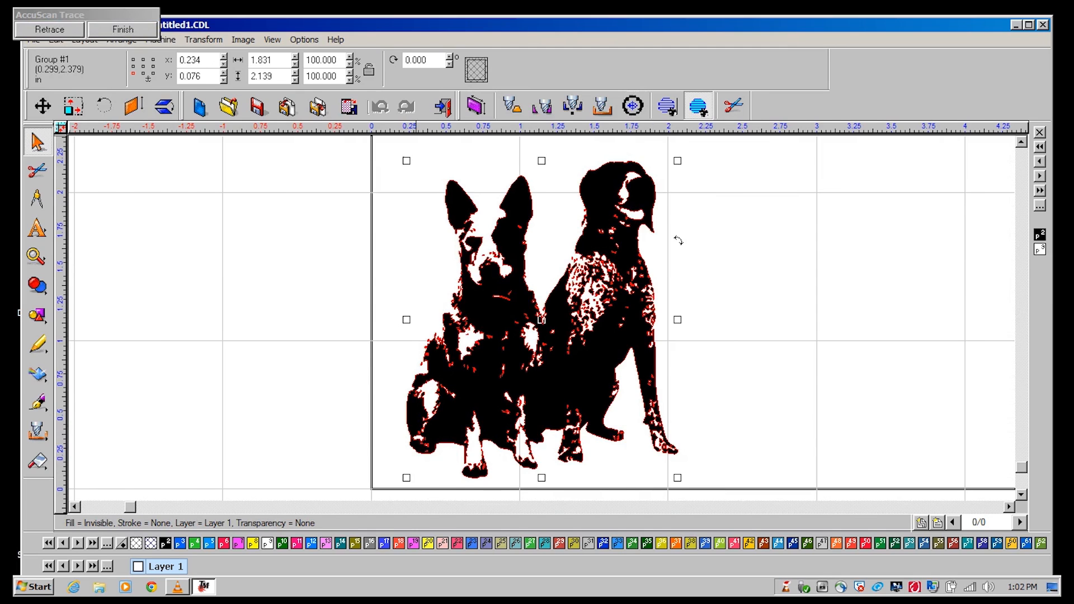
left_click(122, 28)
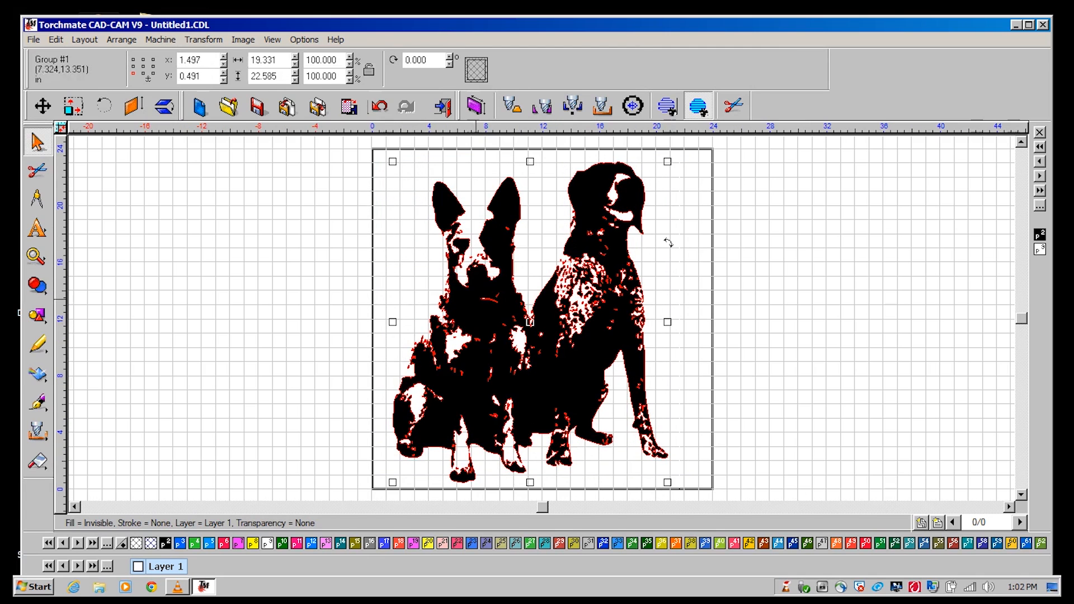
Step: Draw a rectangle border around the traced dog silhouettes
left_click(122, 40)
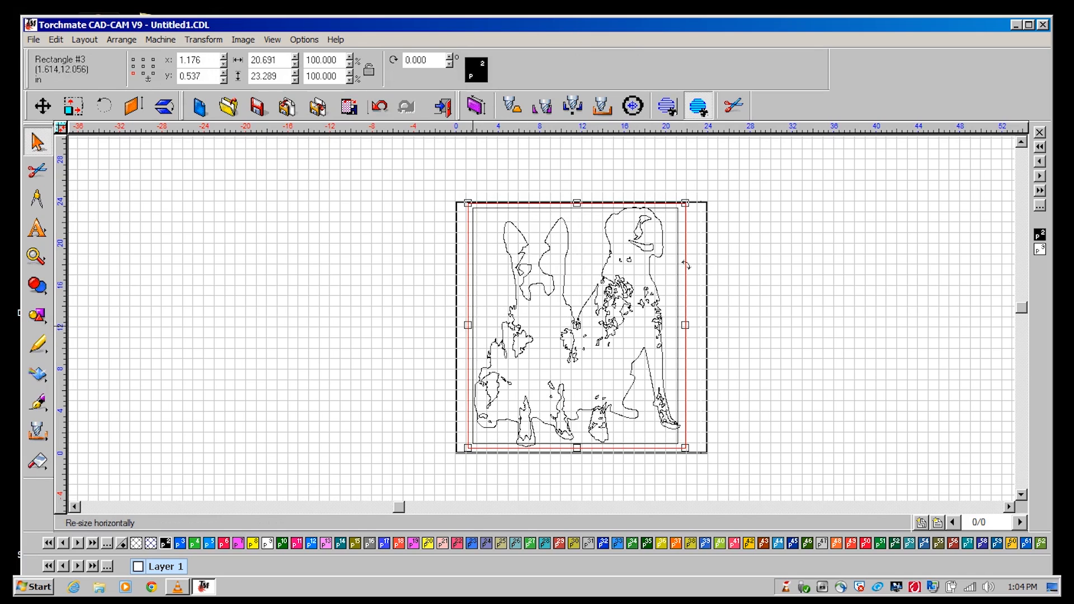
Step: Combine the two rectangles into one frame path and weld the dogs into it
left_click(120, 39)
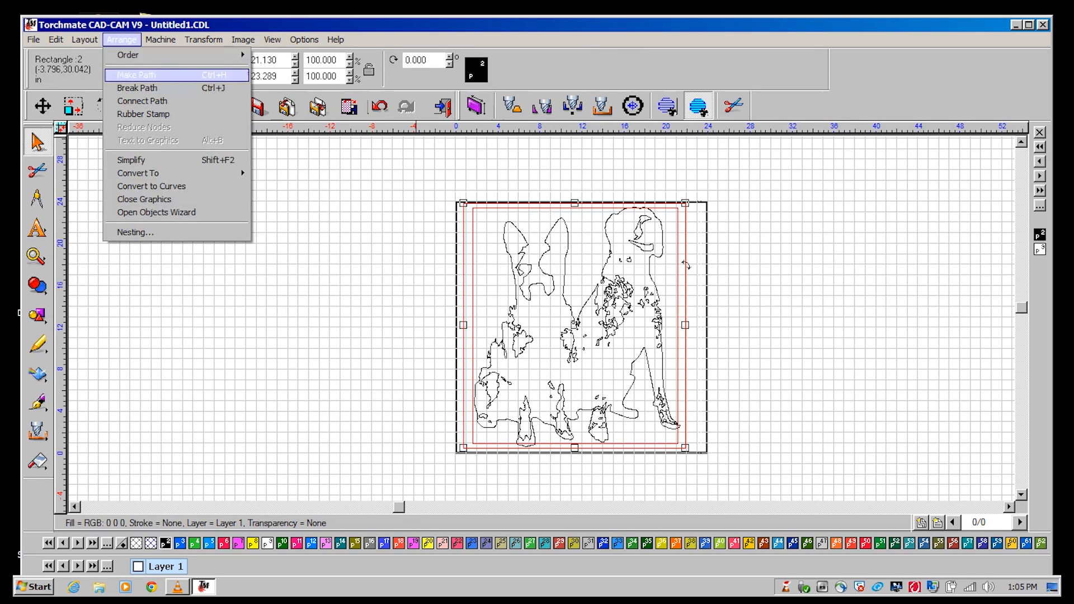
left_click(135, 75)
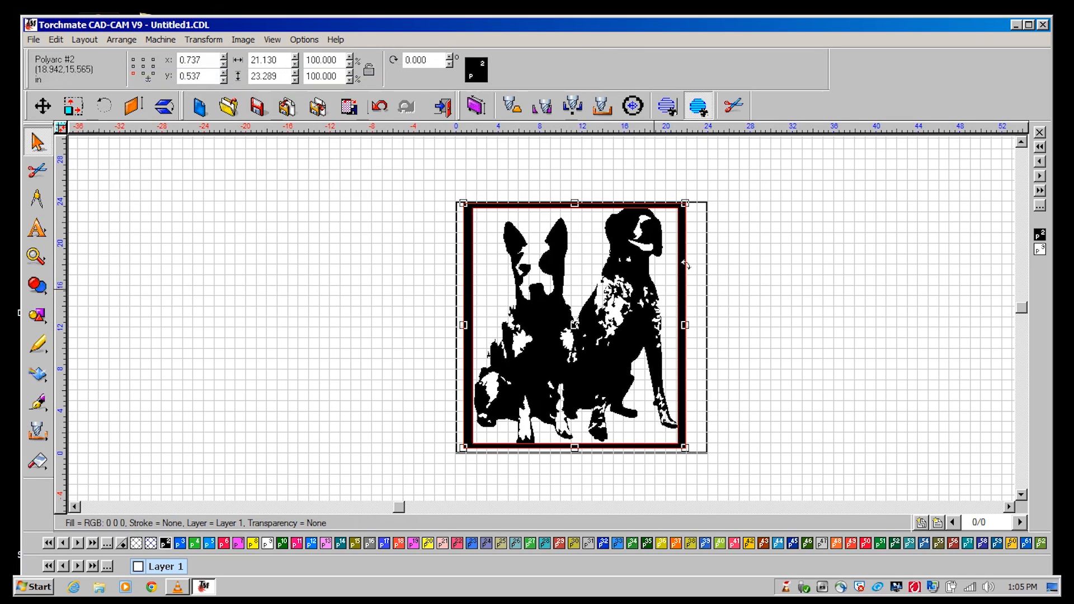
left_click(38, 284)
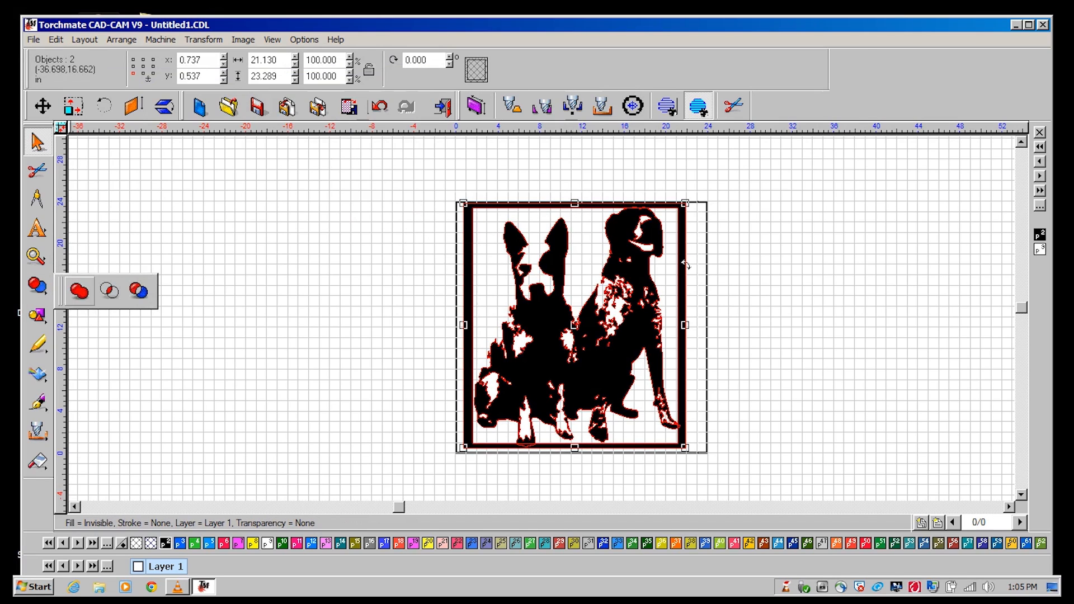
left_click(160, 39)
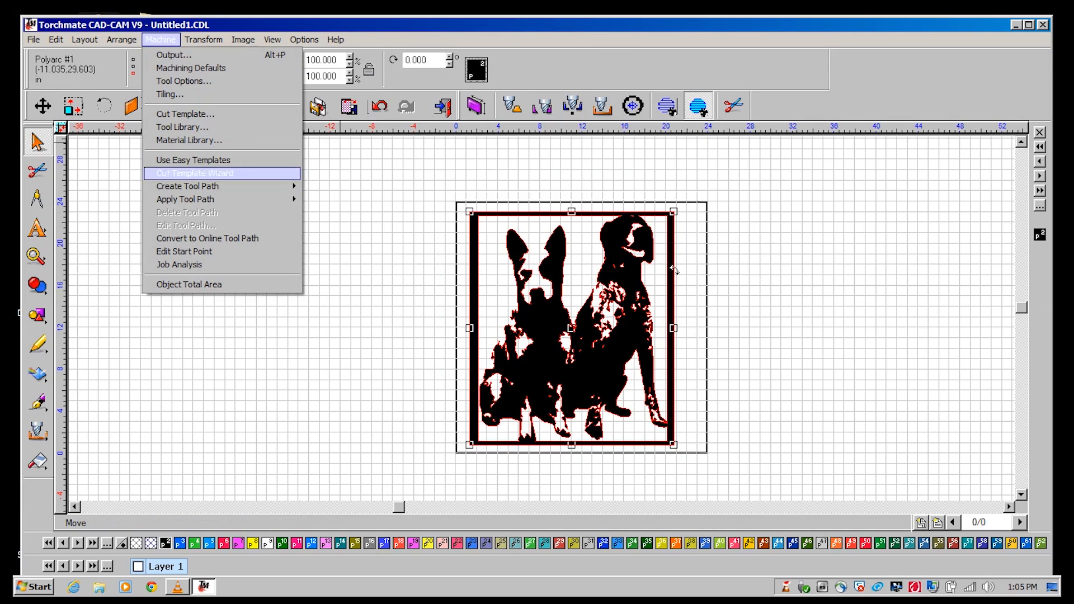
Step: Apply a Cut Template with the Plasma tool and line lead-ins to the frame
left_click(194, 173)
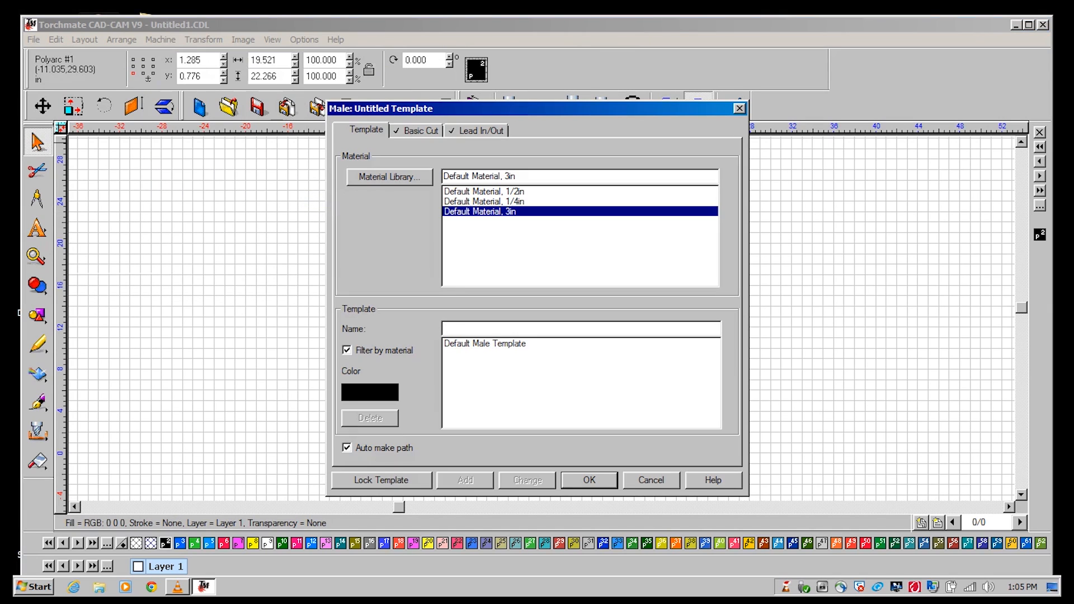
left_click(420, 130)
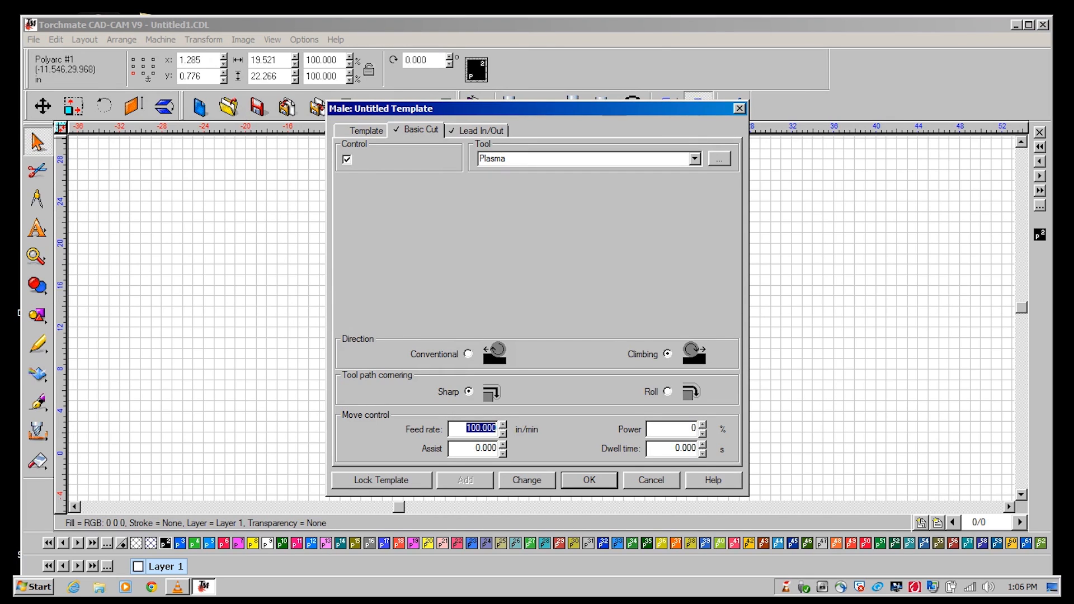
left_click(480, 131)
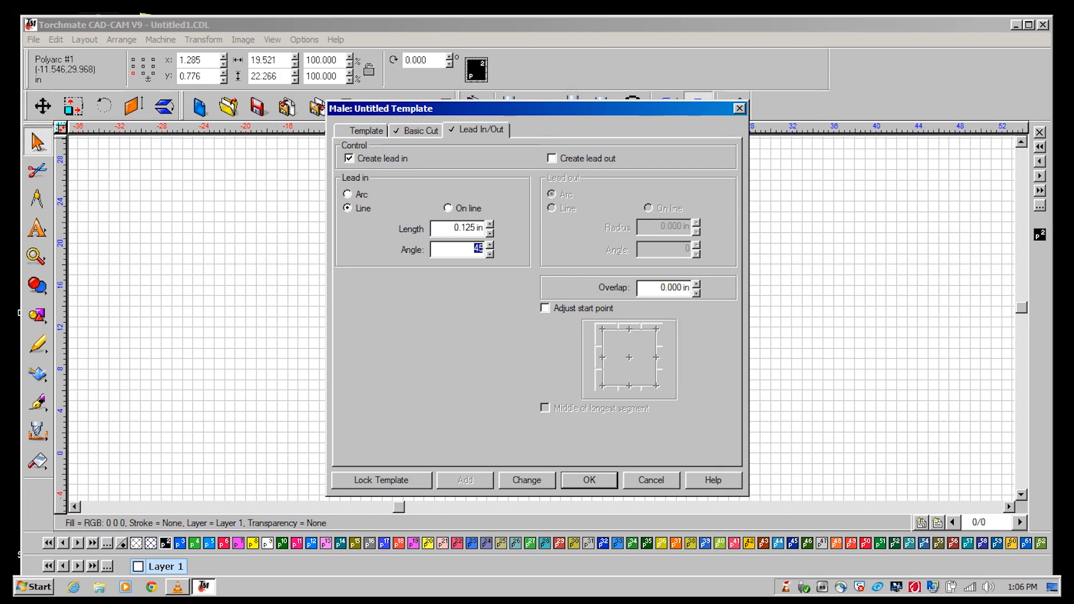
left_click(587, 480)
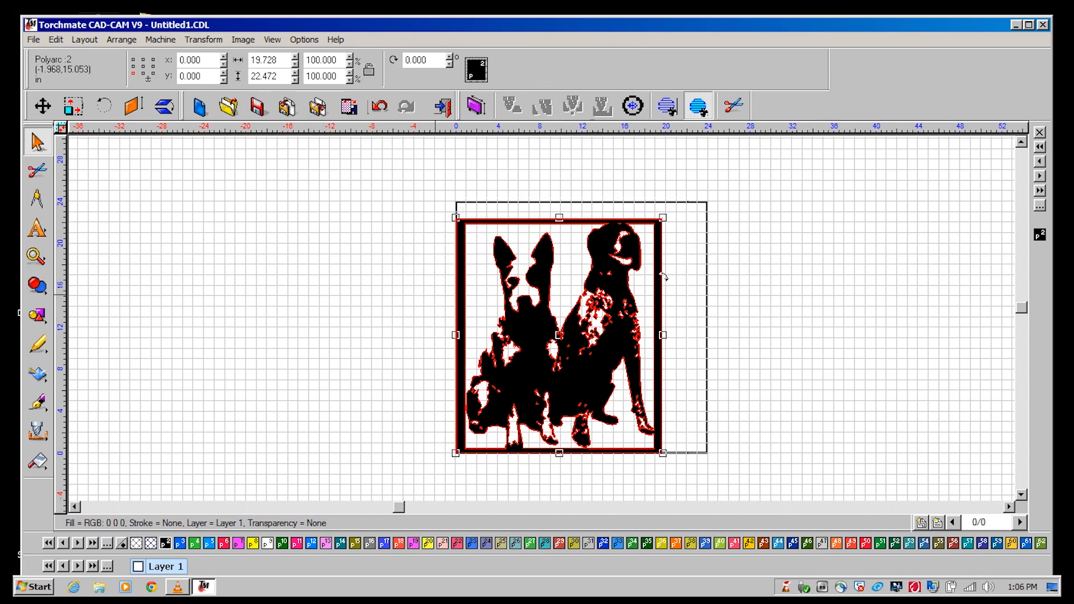
Step: Preview the cut via Machine > Output and choose Cut Now to save a .gm file
left_click(160, 39)
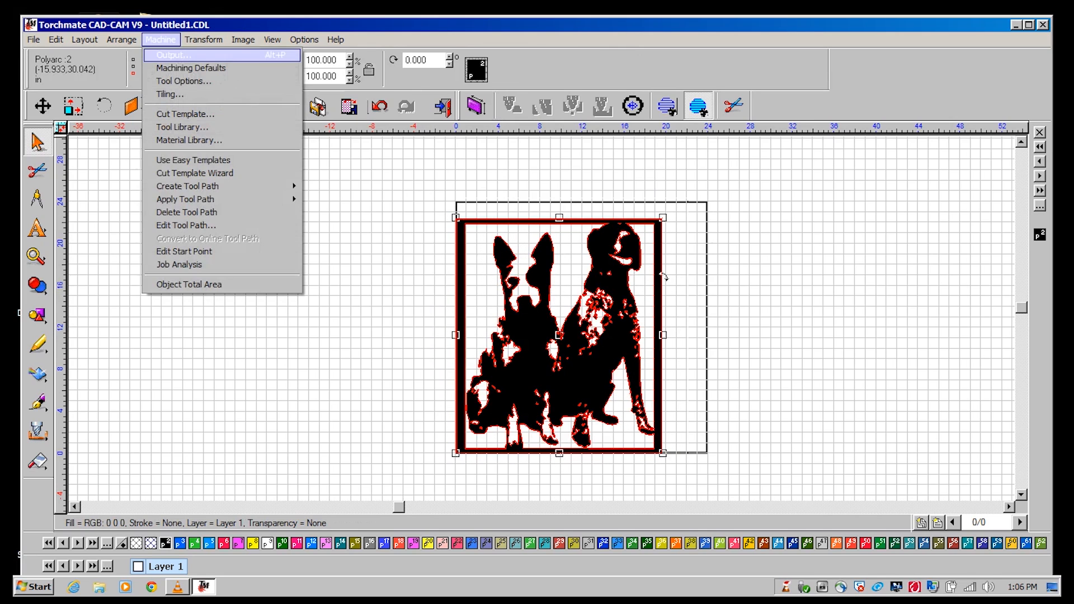
left_click(171, 55)
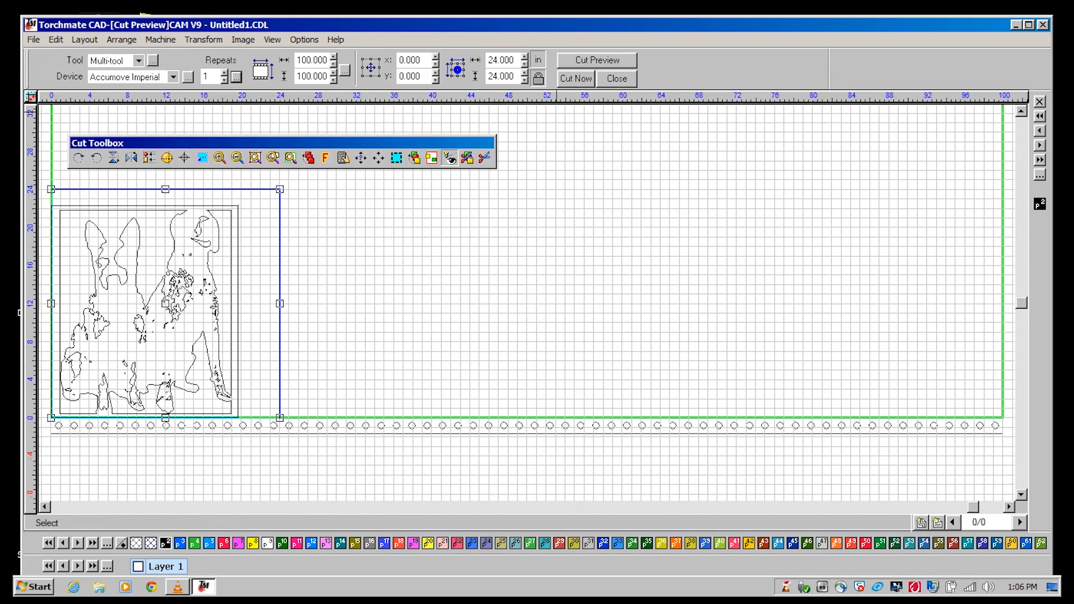
left_click(575, 79)
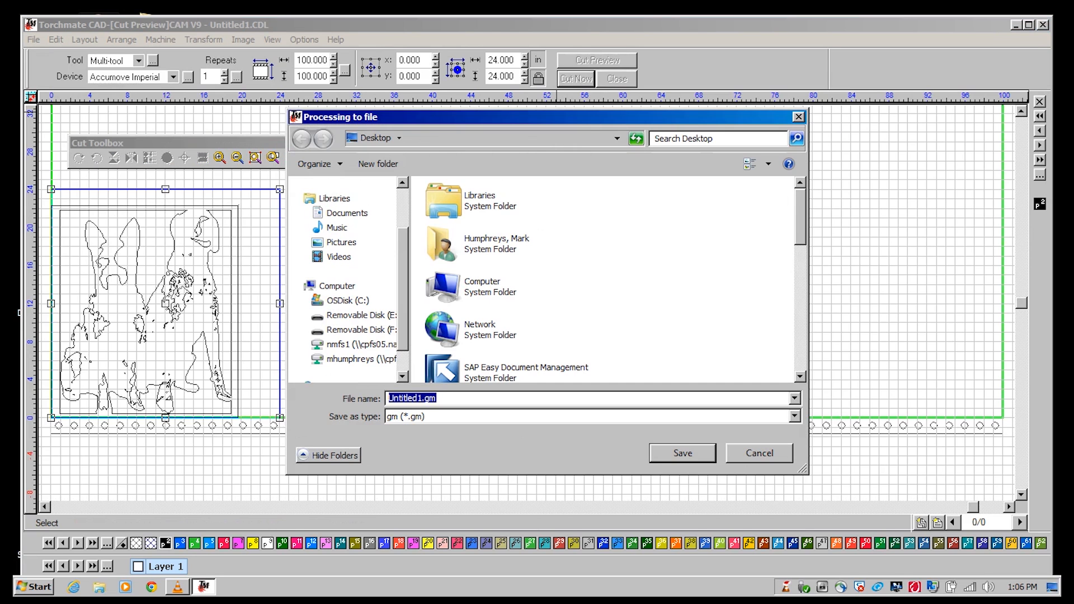